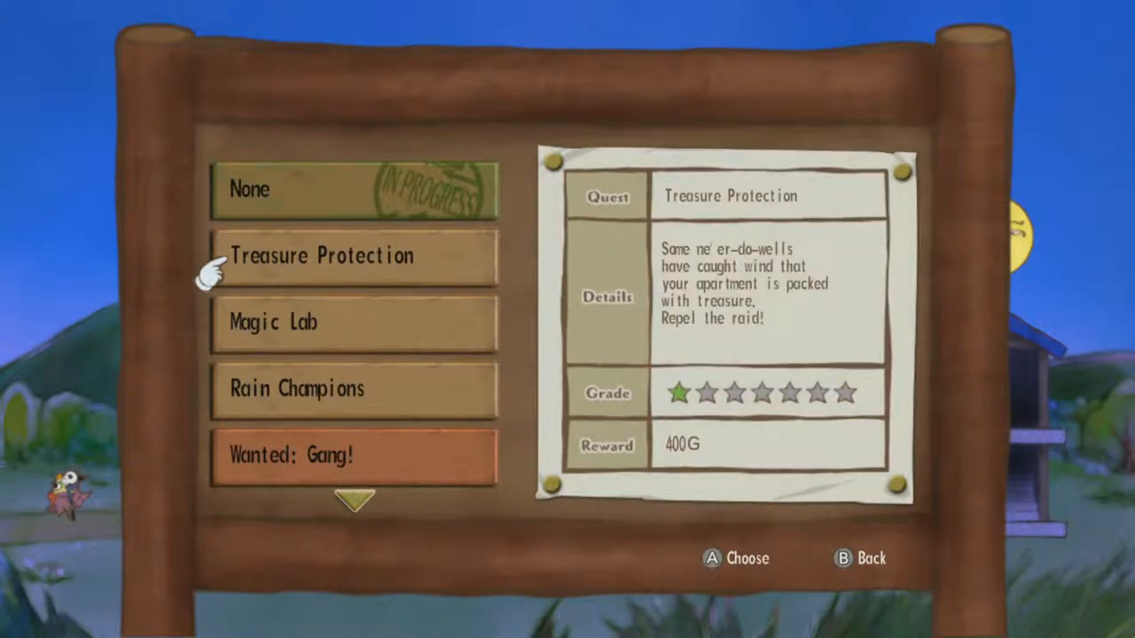
Accept the Treasure Protection raid quest from the quest board.
click(322, 256)
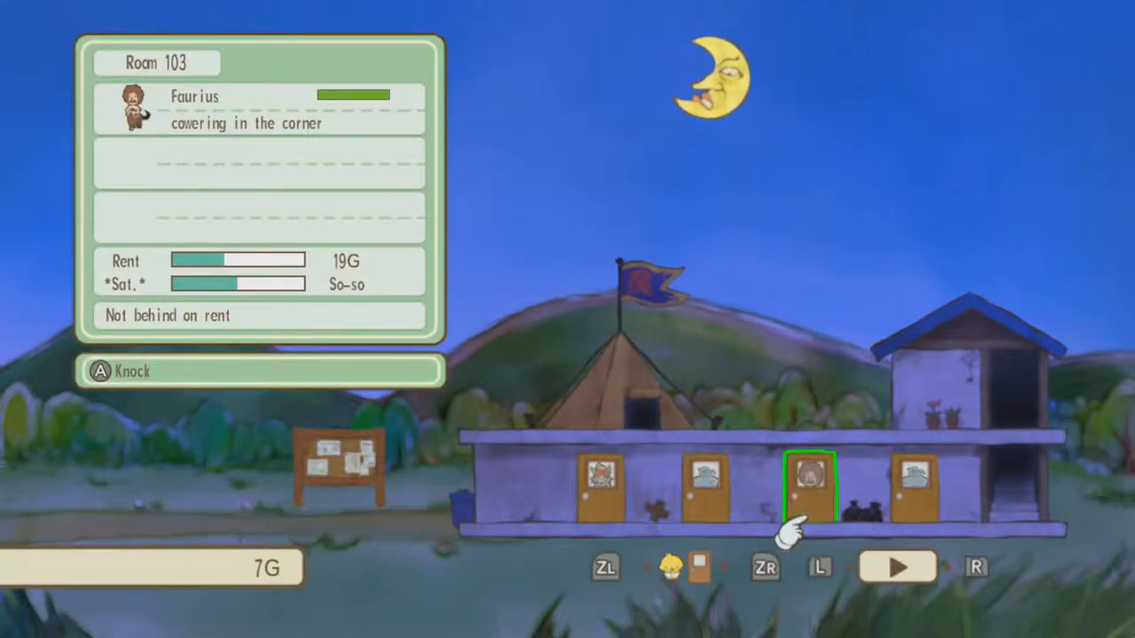
Resume time and wait until morning as rent raises the wallet to 95G.
key(right)
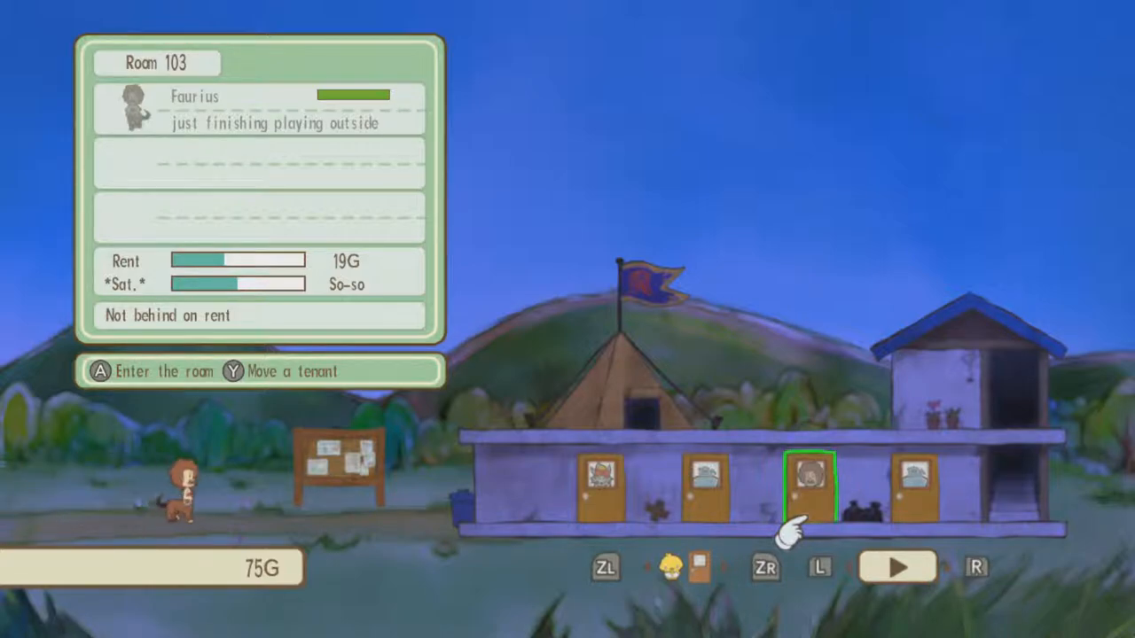
click(806, 483)
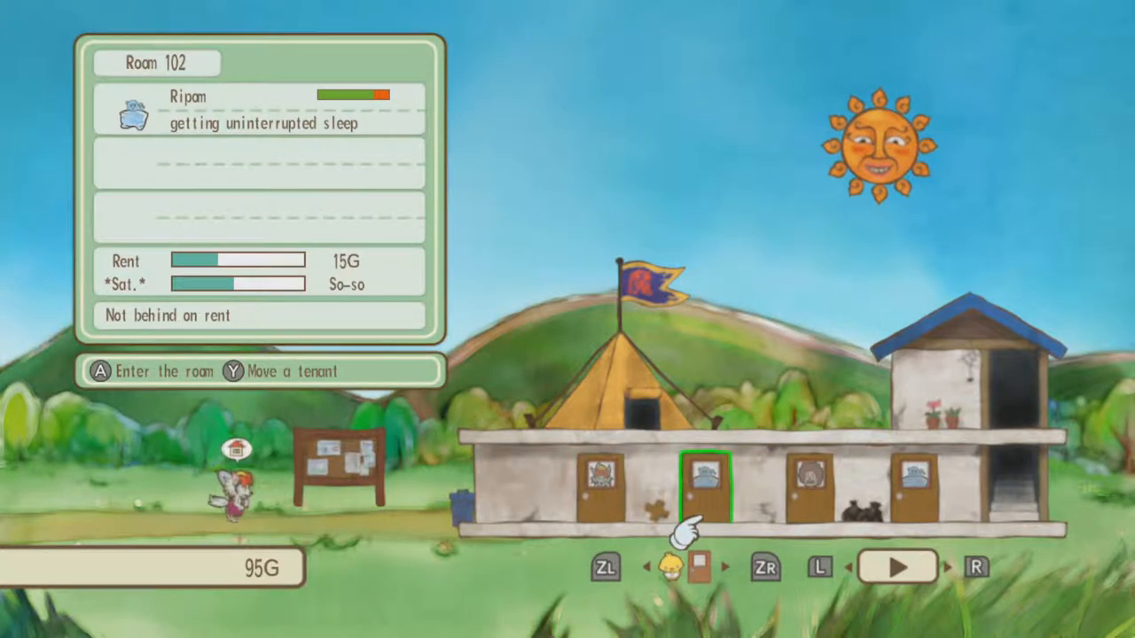
Move Watermin tenant Ripam from Room 102 into Room 104 and view its stats.
key(Y)
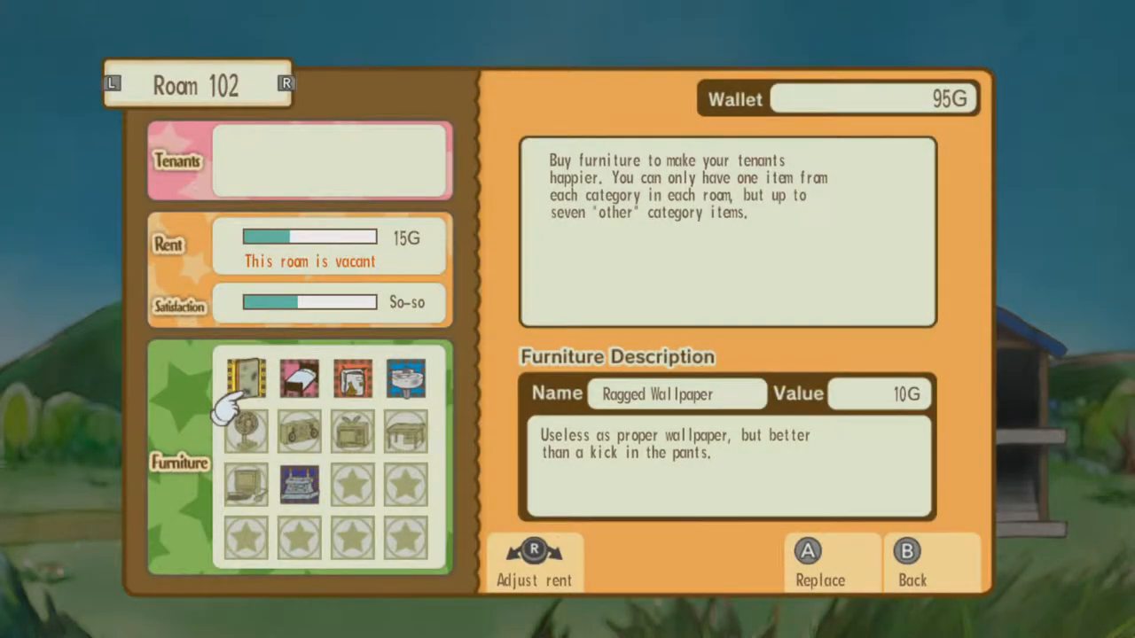
click(910, 563)
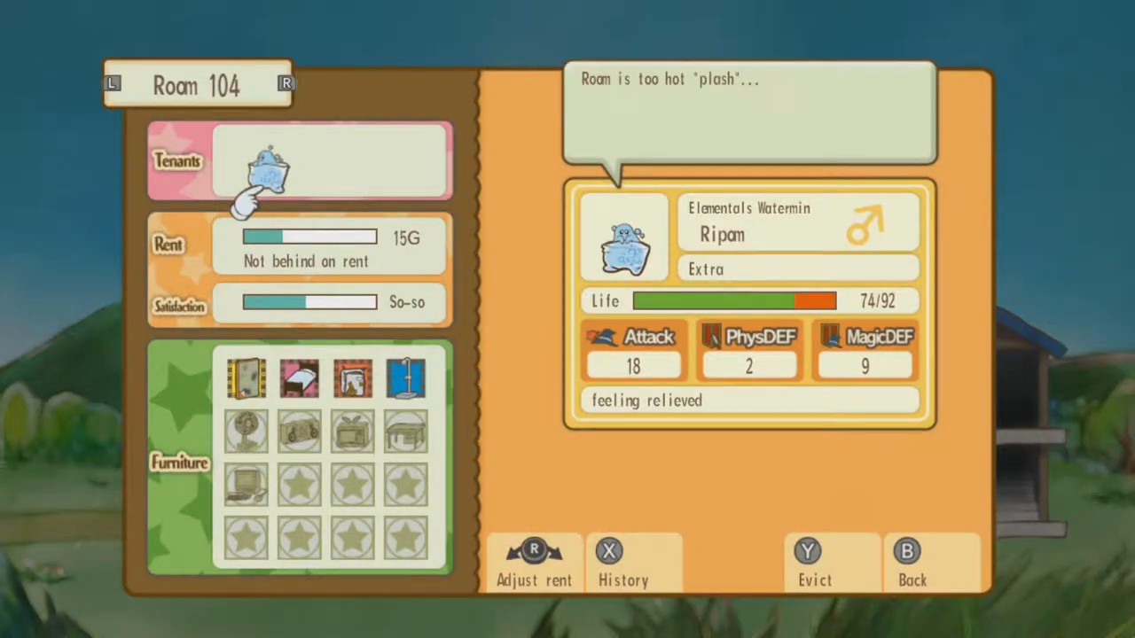
click(905, 563)
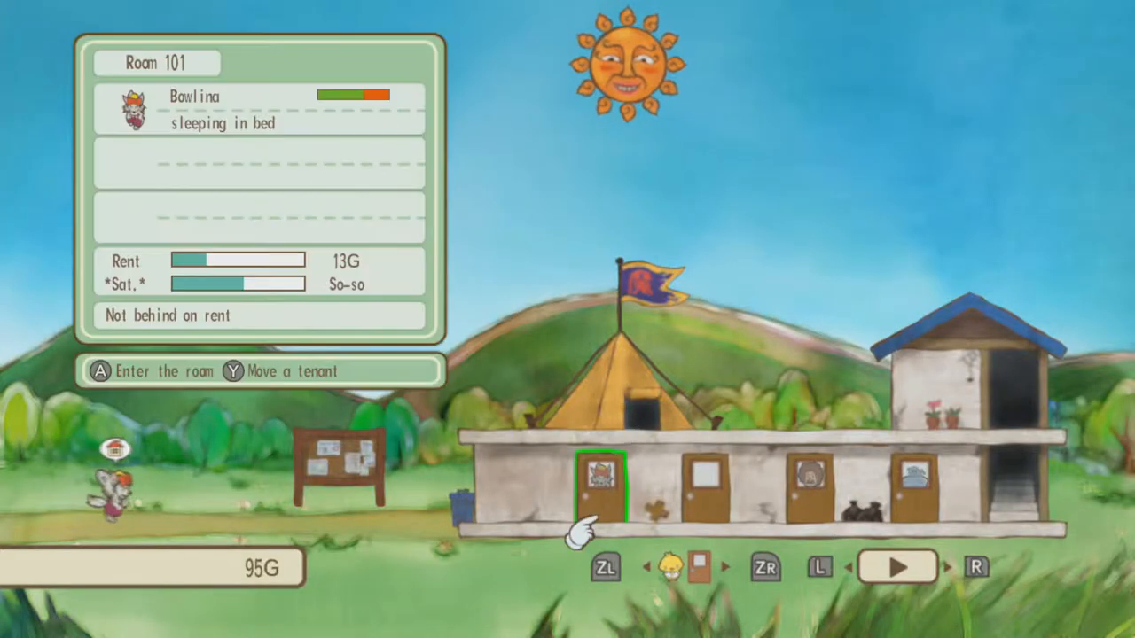
Buy Iron Dumbbells for vacant Room 102, leaving 20G in the wallet.
click(601, 484)
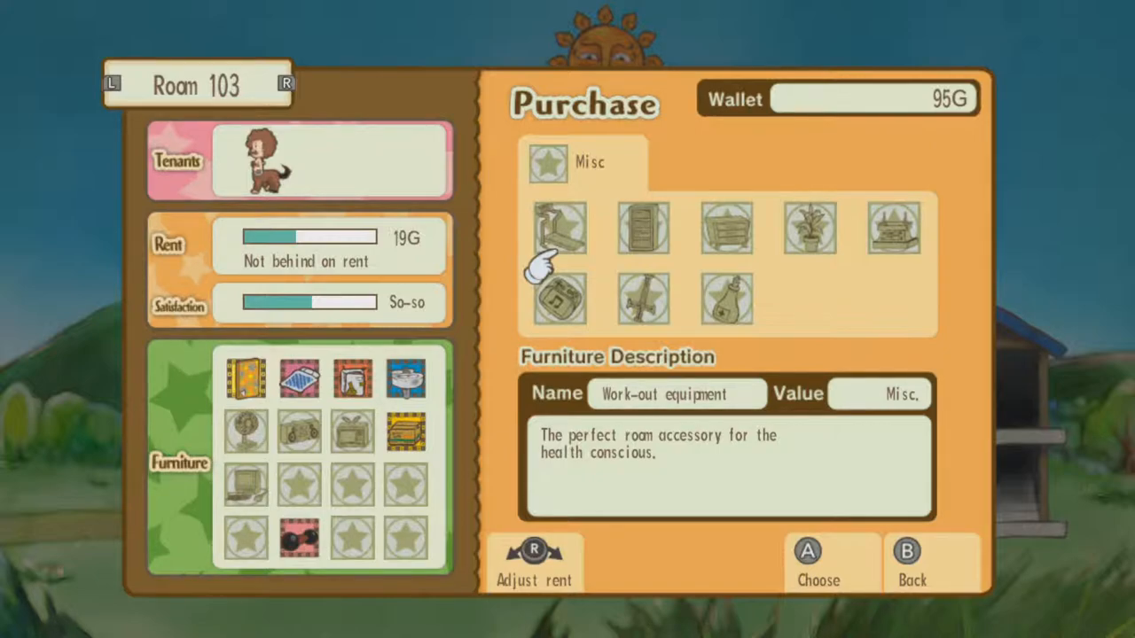
click(559, 227)
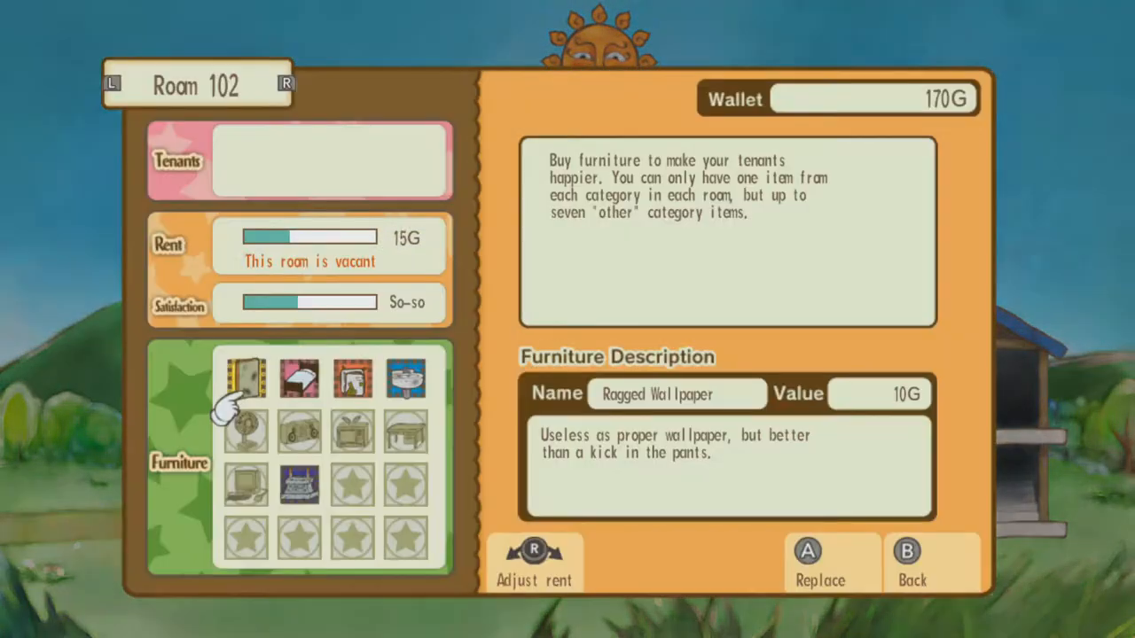
click(830, 563)
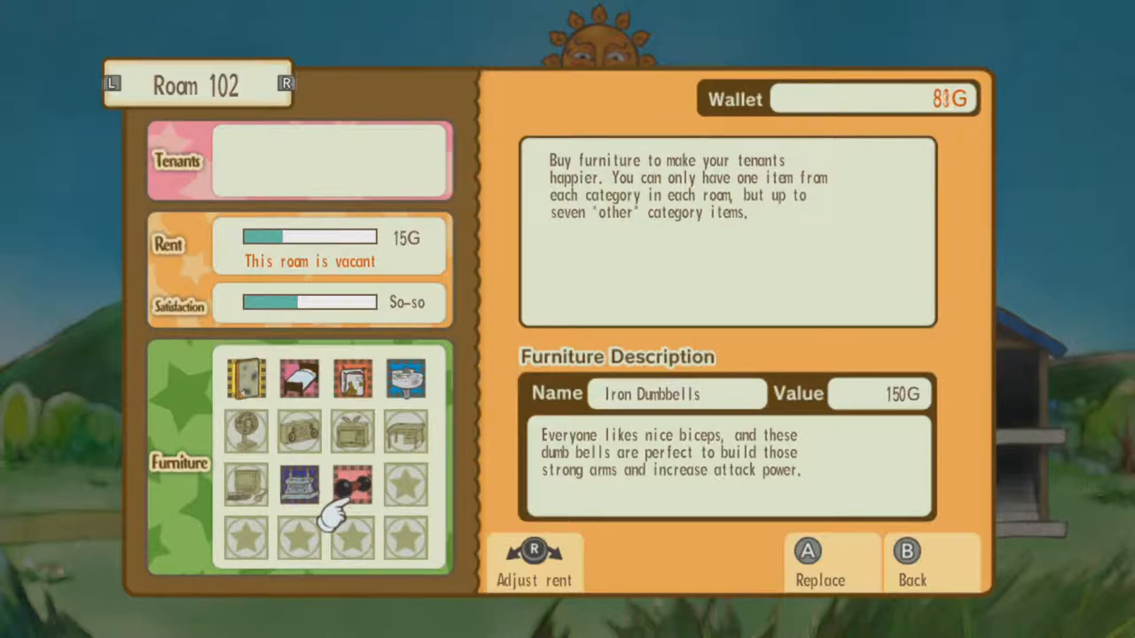
click(905, 563)
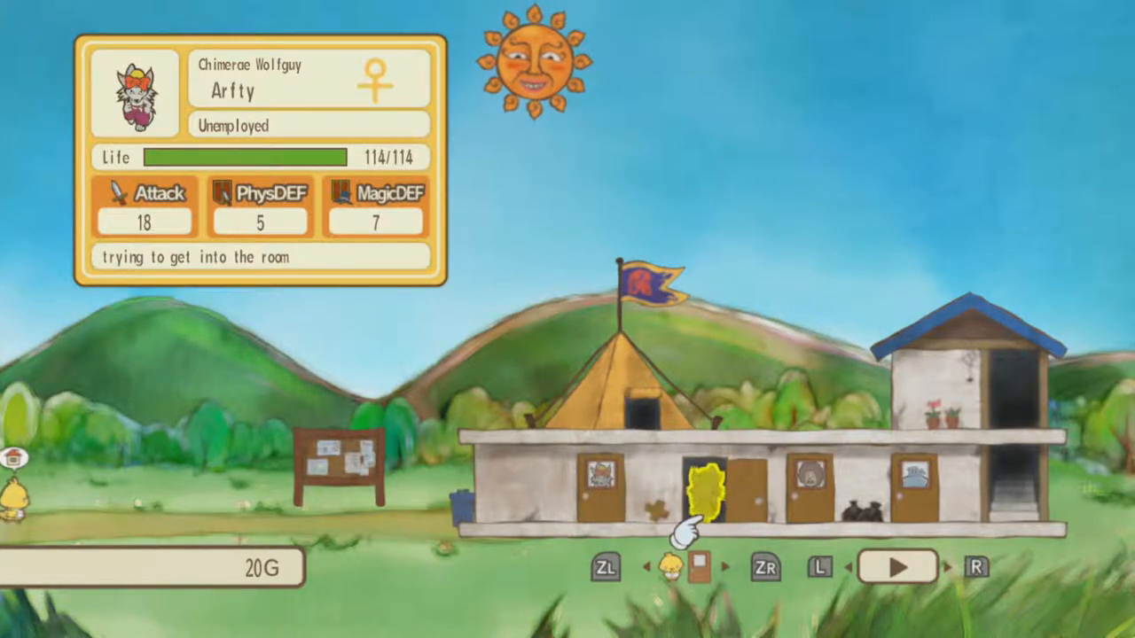
Sell Room 102's old altar for 50G, then browse Vegetable Garden and Altar for Room 104.
click(704, 479)
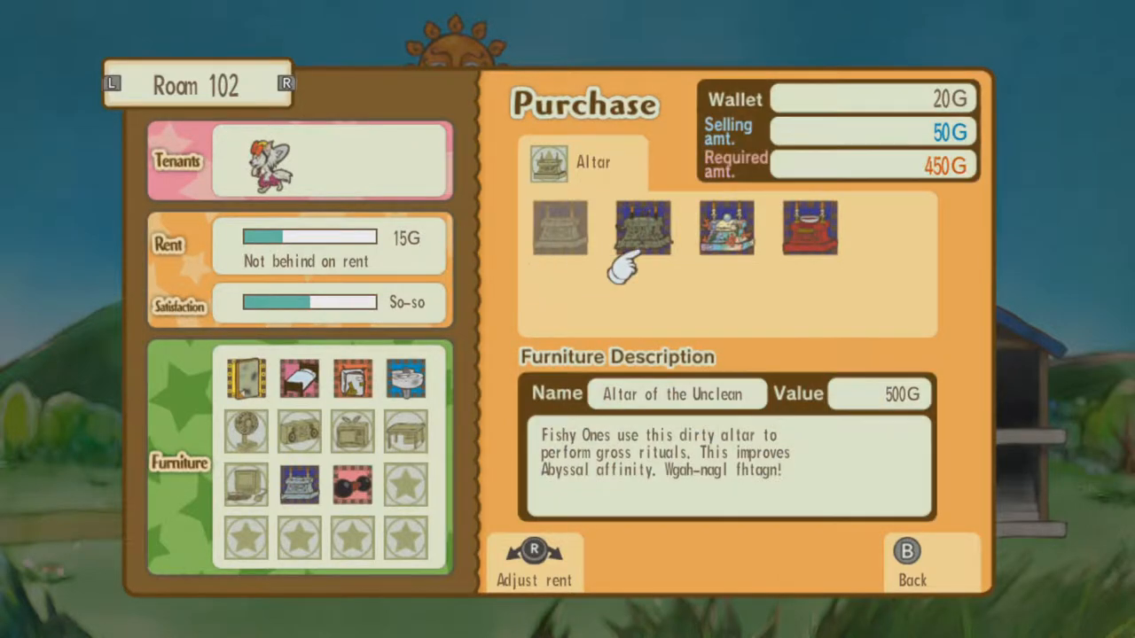
click(558, 228)
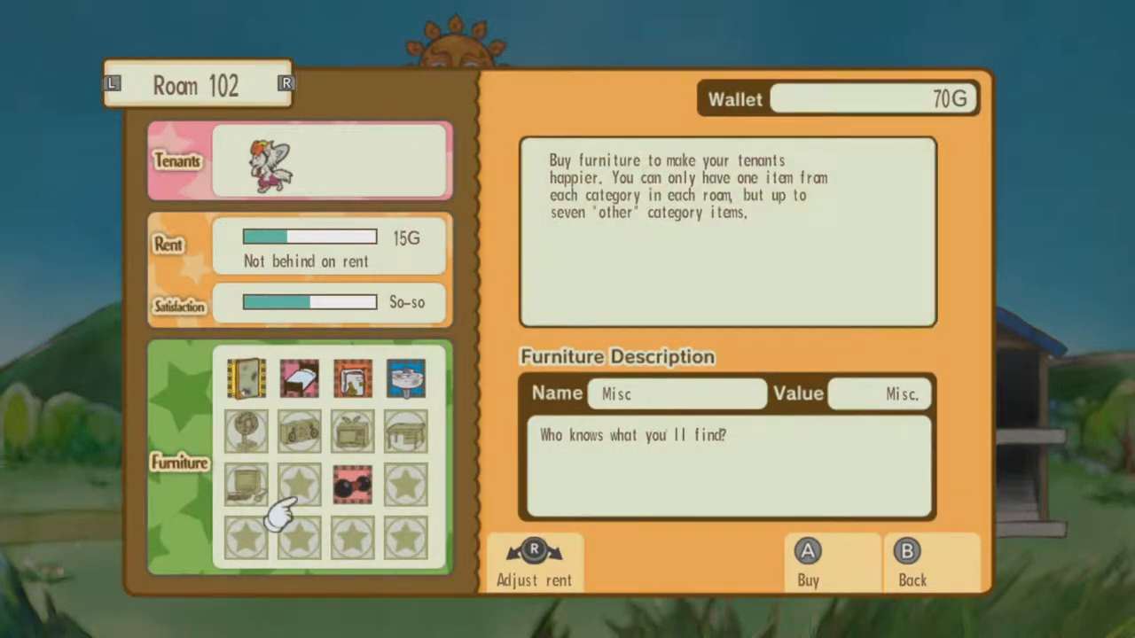
click(905, 562)
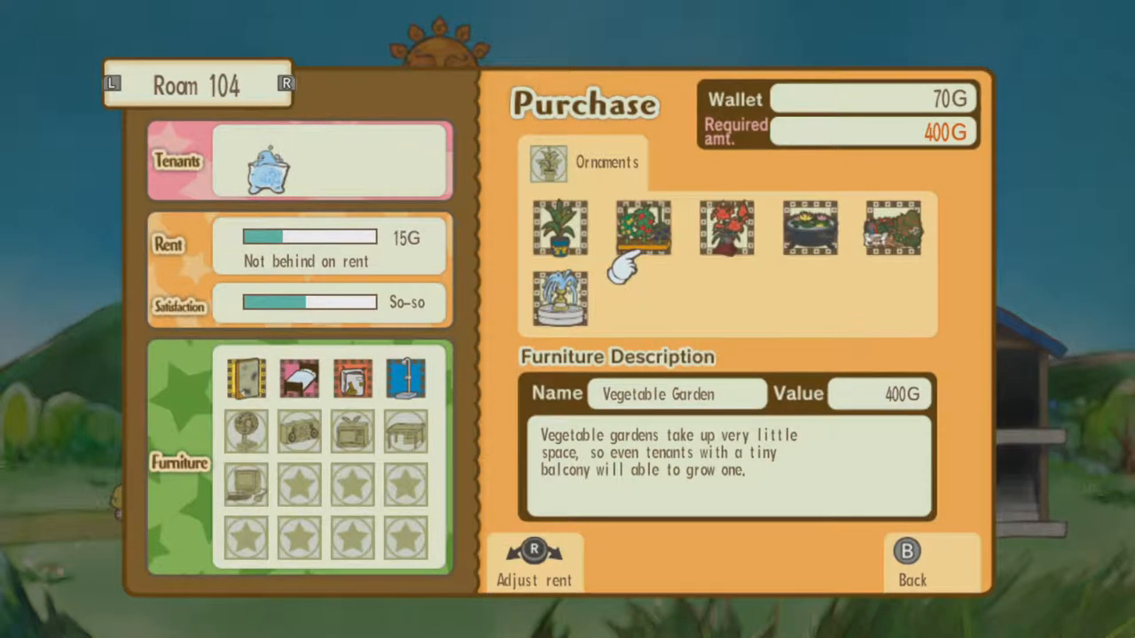
click(548, 163)
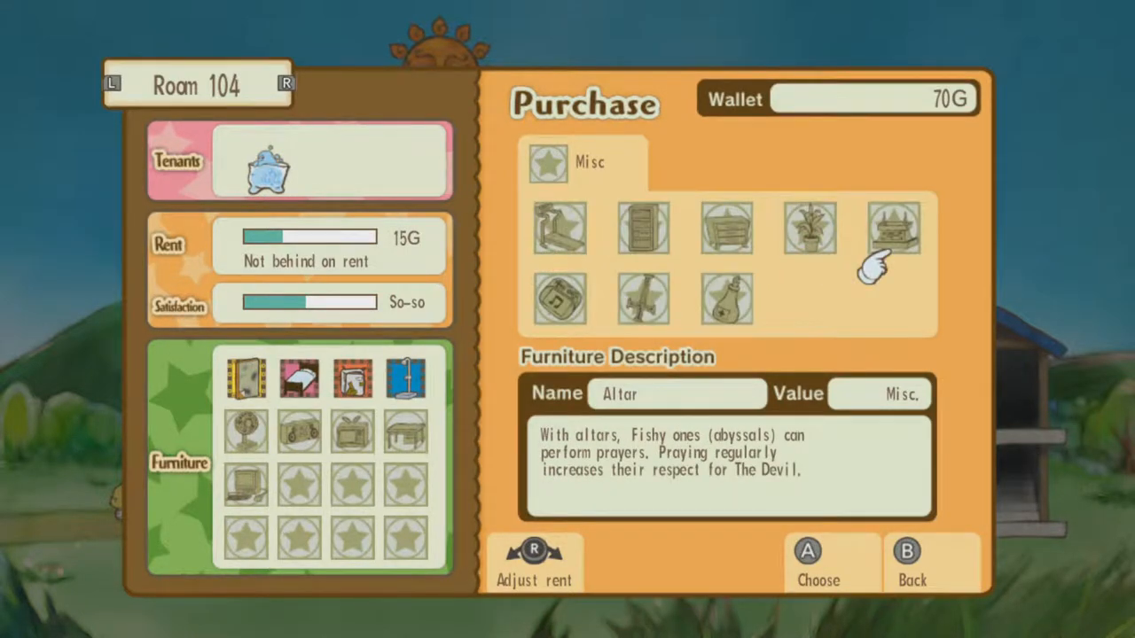
click(905, 563)
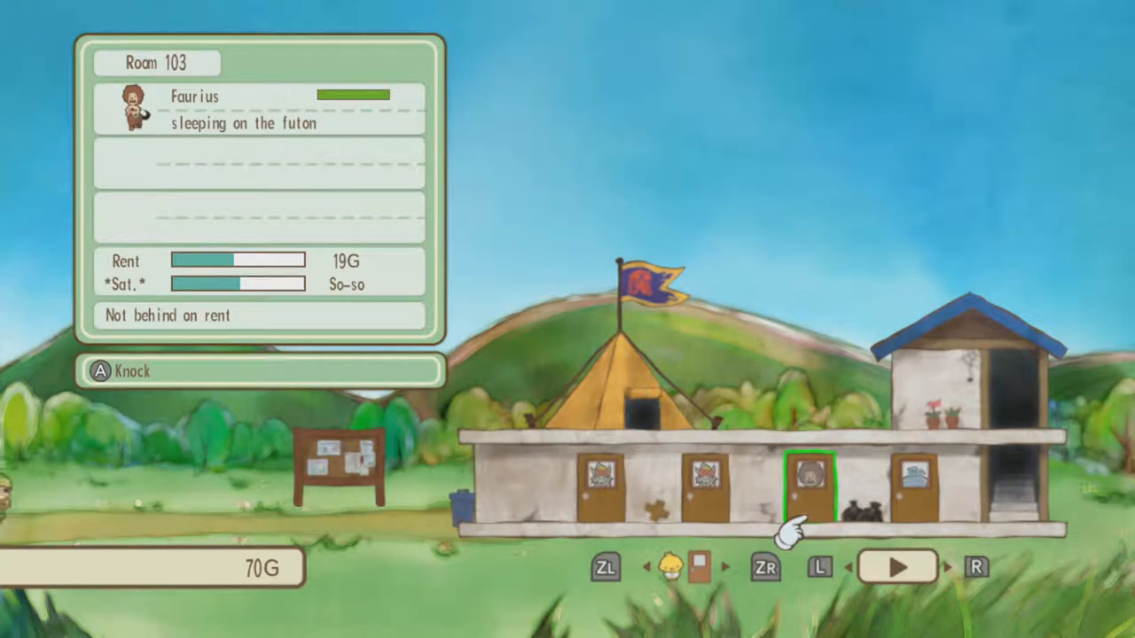
Return to the apartment overview and knock on Room 103's door.
key(Left)
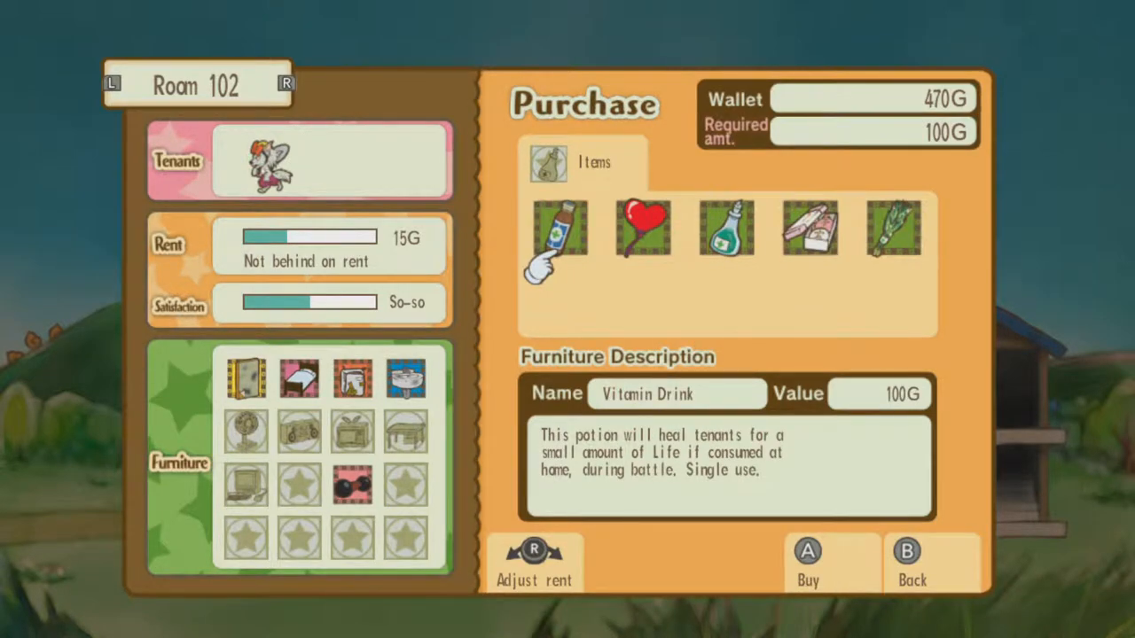
Buy a Vitamin Drink for Room 102, then check Recovery Potion and Smutty Wallpaper prices.
click(642, 229)
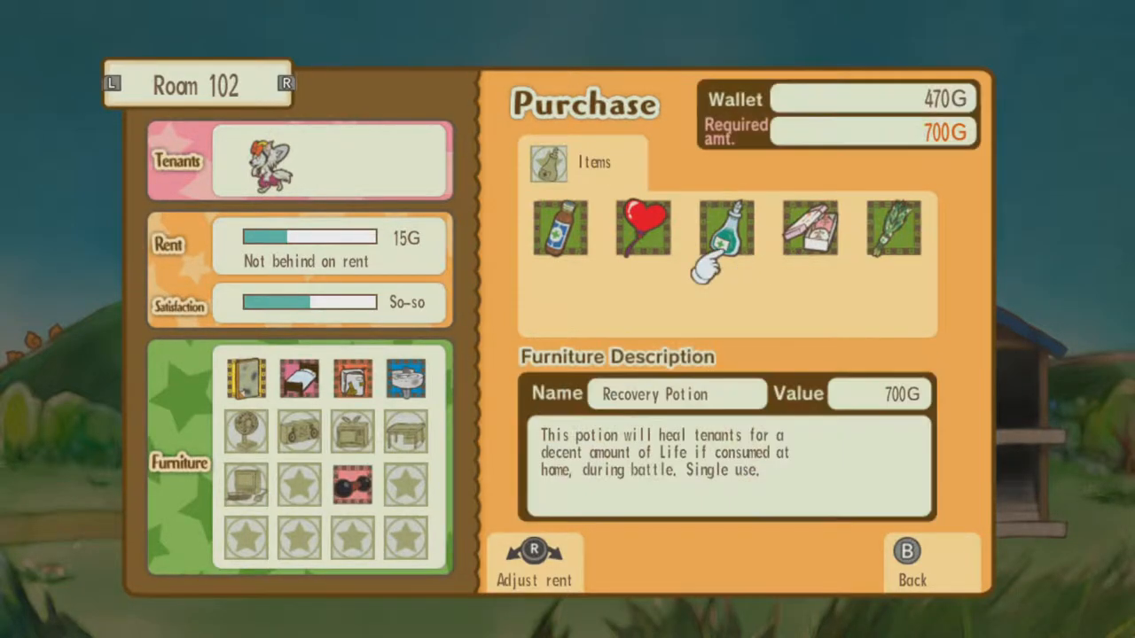
click(807, 228)
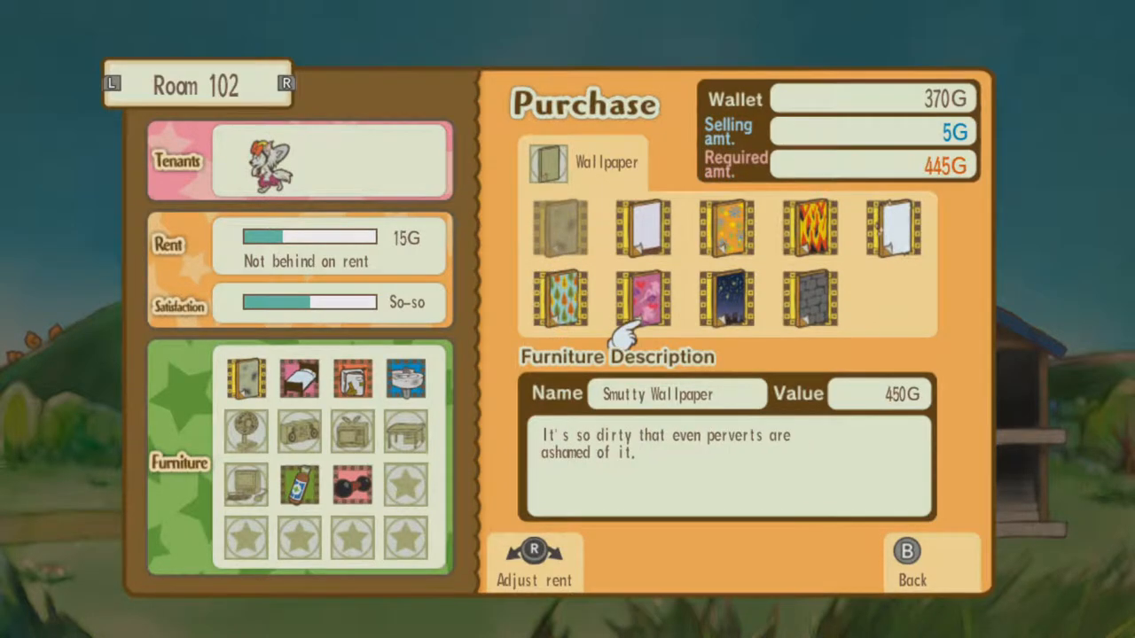
click(641, 301)
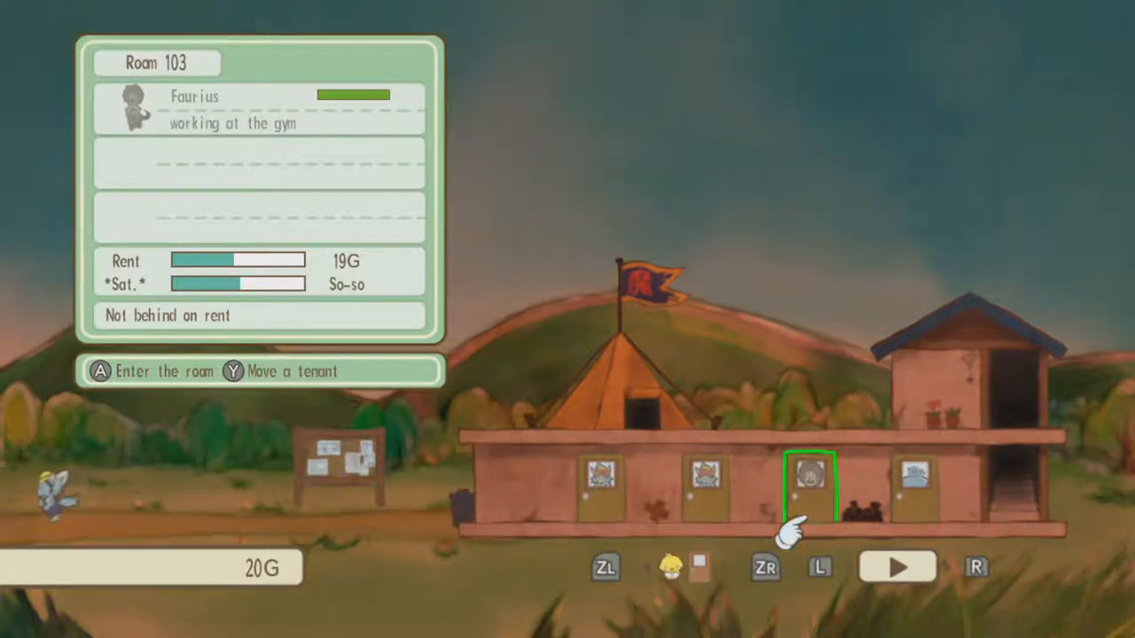
mouse_move(341, 466)
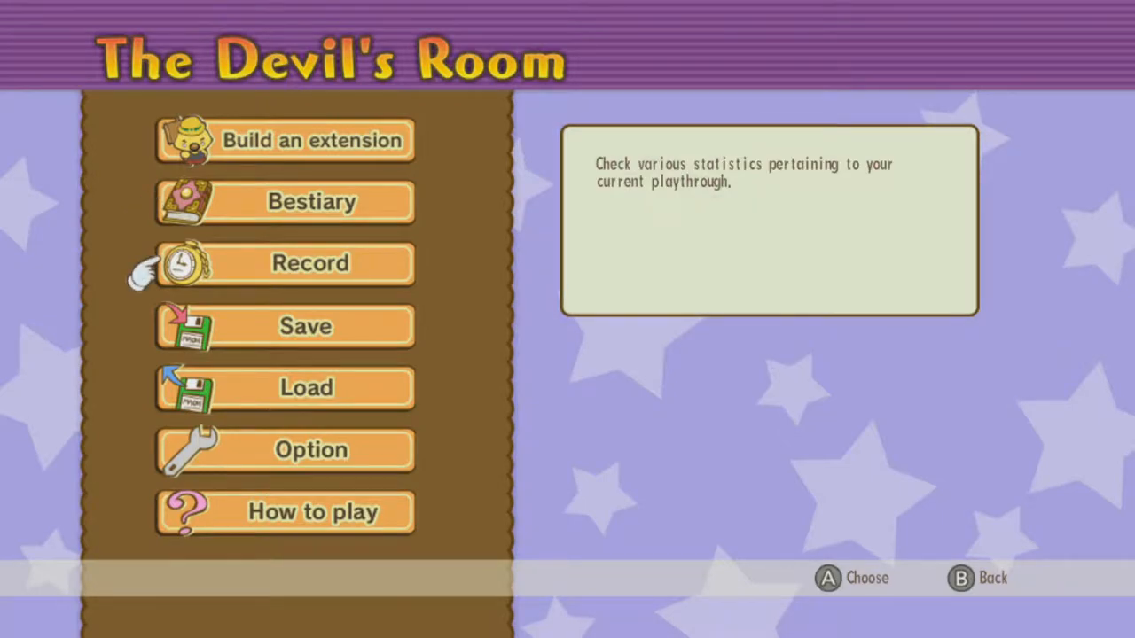
Open the Devil's Room menu and view the playthrough Record statistics.
click(284, 263)
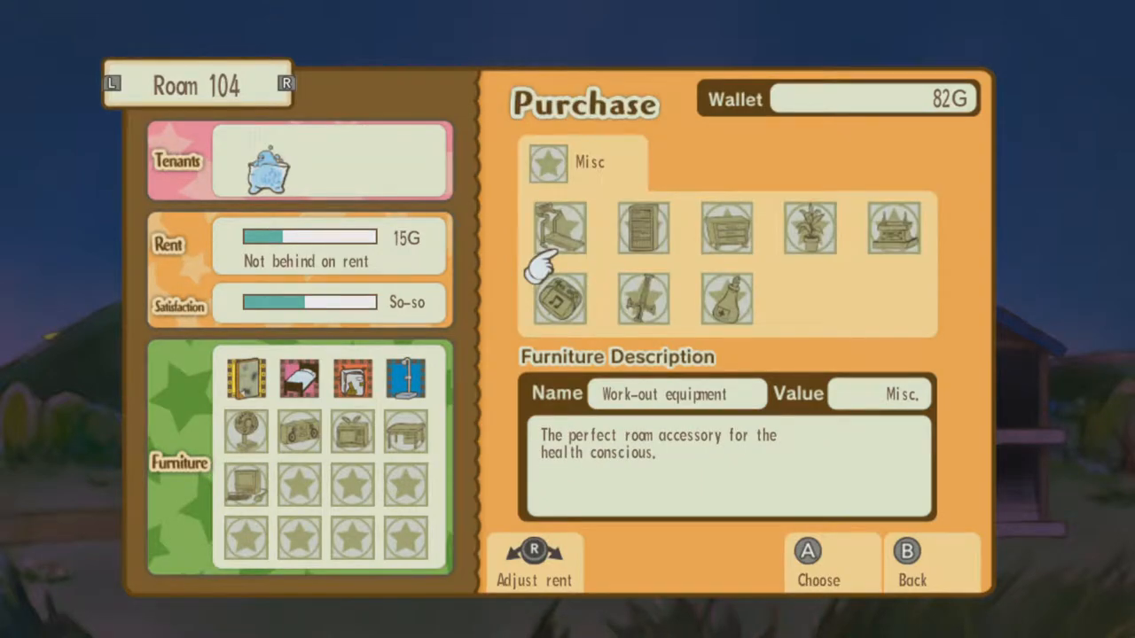
Select Work-out equipment in Room 104's Misc furniture tab without buying it.
click(905, 563)
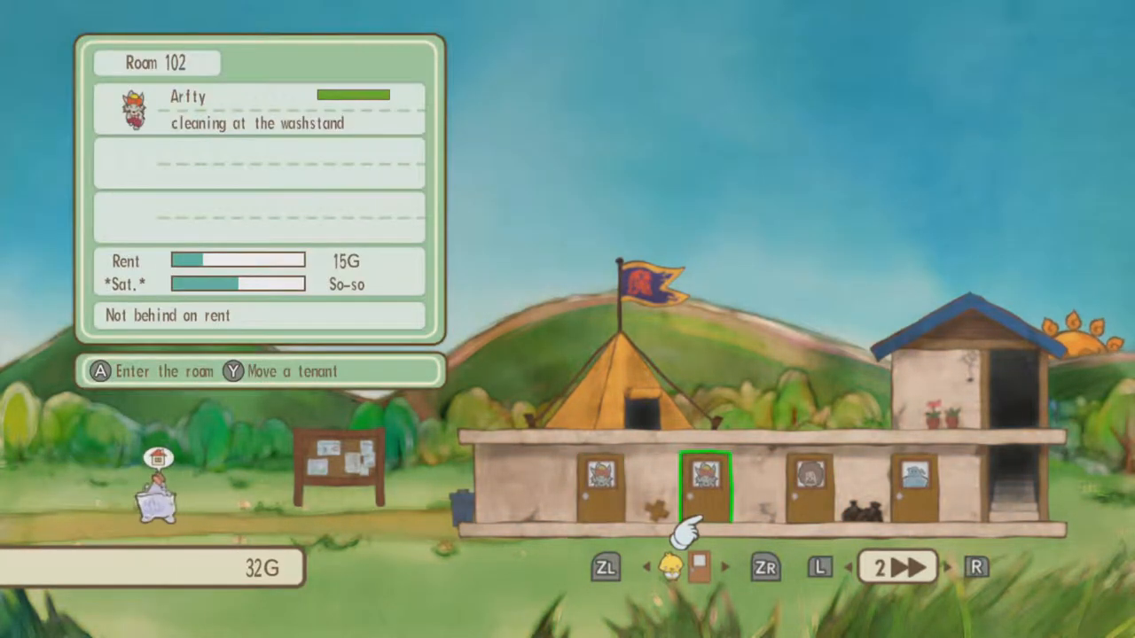
Highlight Room 102 and run the next day at 2x speed.
key(Left)
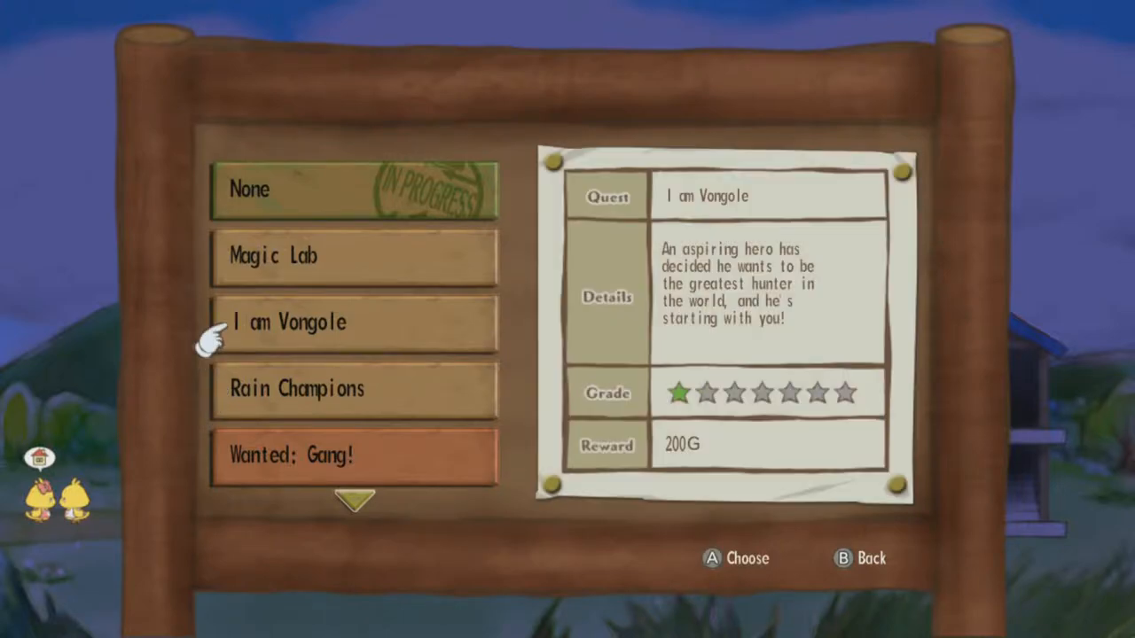
Take on the 200G I am Vongole quest from the notice board.
key(B)
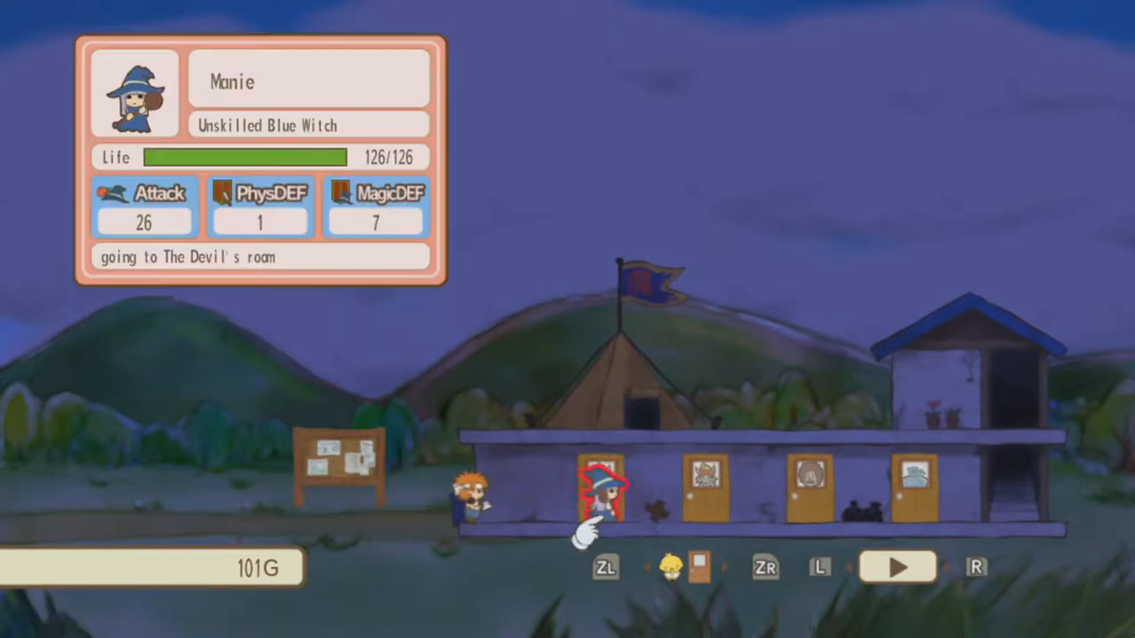
Show the stats panel of the Unskilled Blue Witch raiding at night.
click(601, 487)
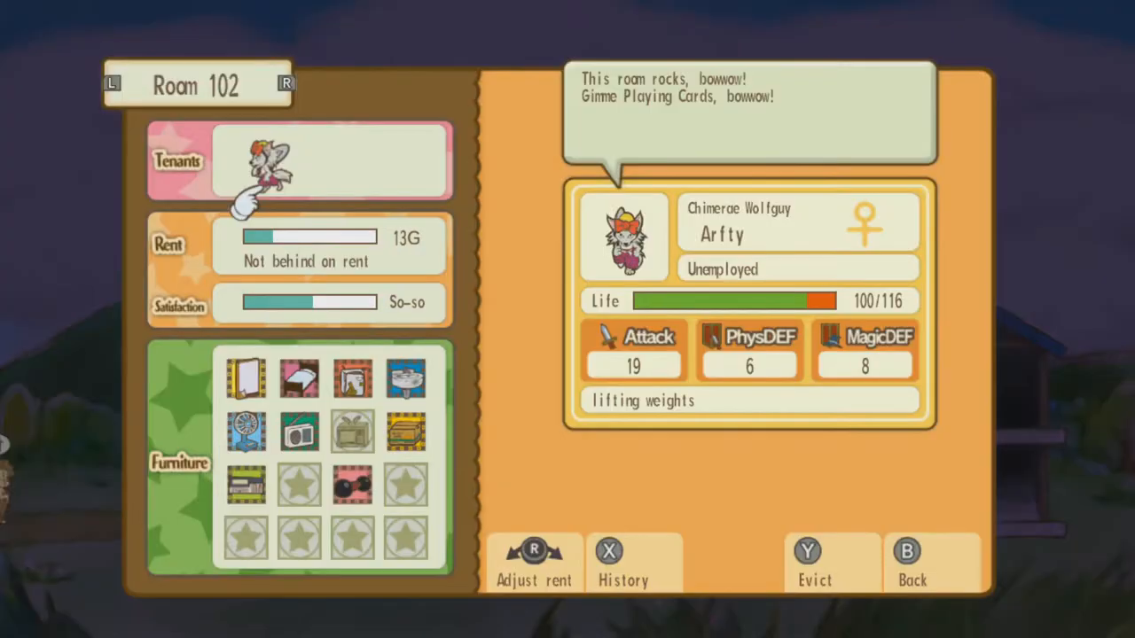
View sick tenant Ripam's stats in Room 104, an Extra at 80/92 Life.
click(906, 563)
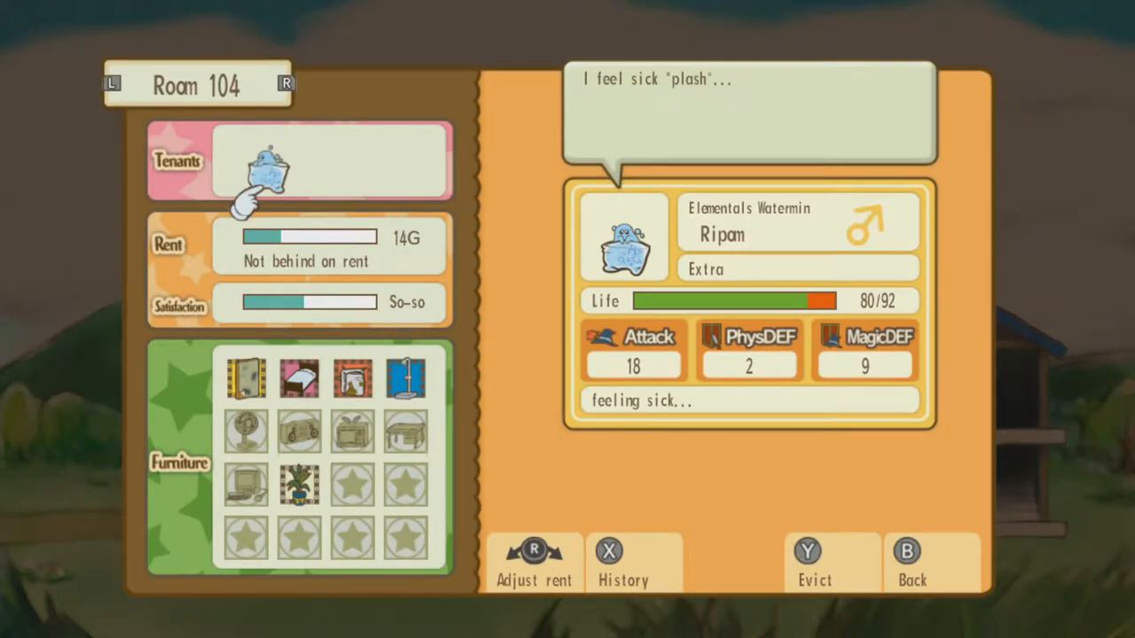
Evict Ripam and confirm Yes, leaving Room 104 vacant.
click(813, 563)
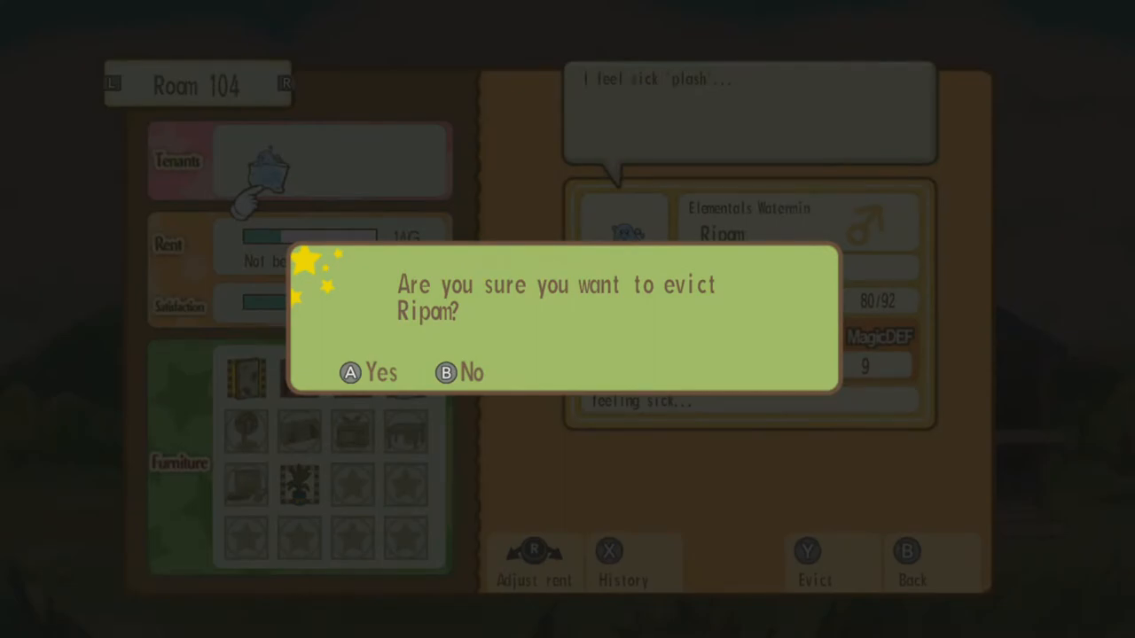
click(368, 371)
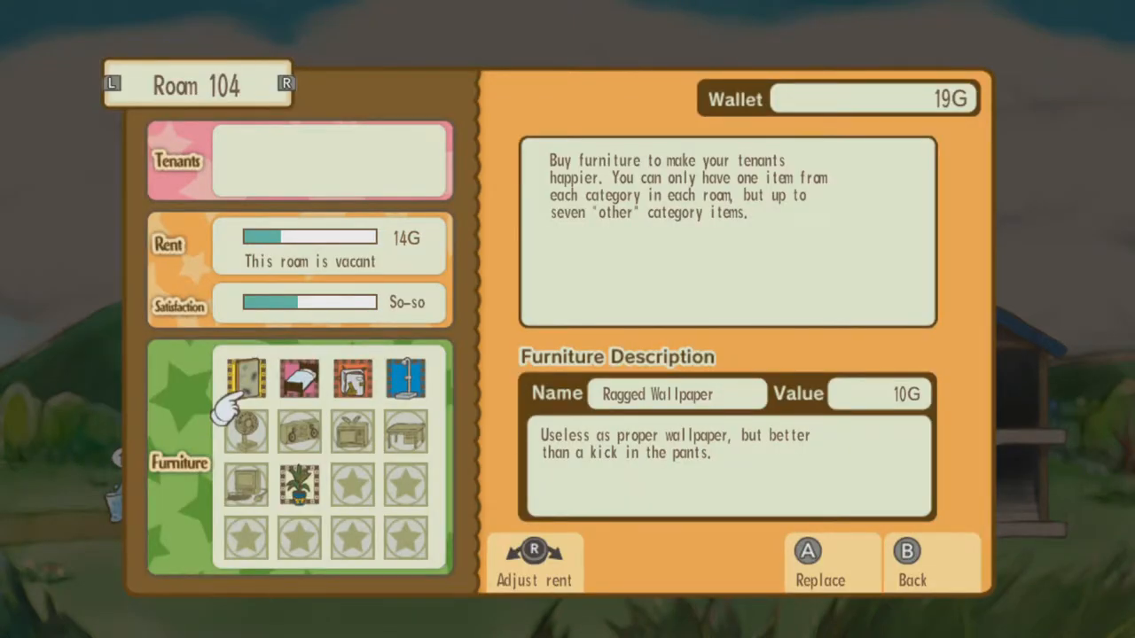
Leave vacant Room 104 and go to Room 101's furniture shop.
click(912, 563)
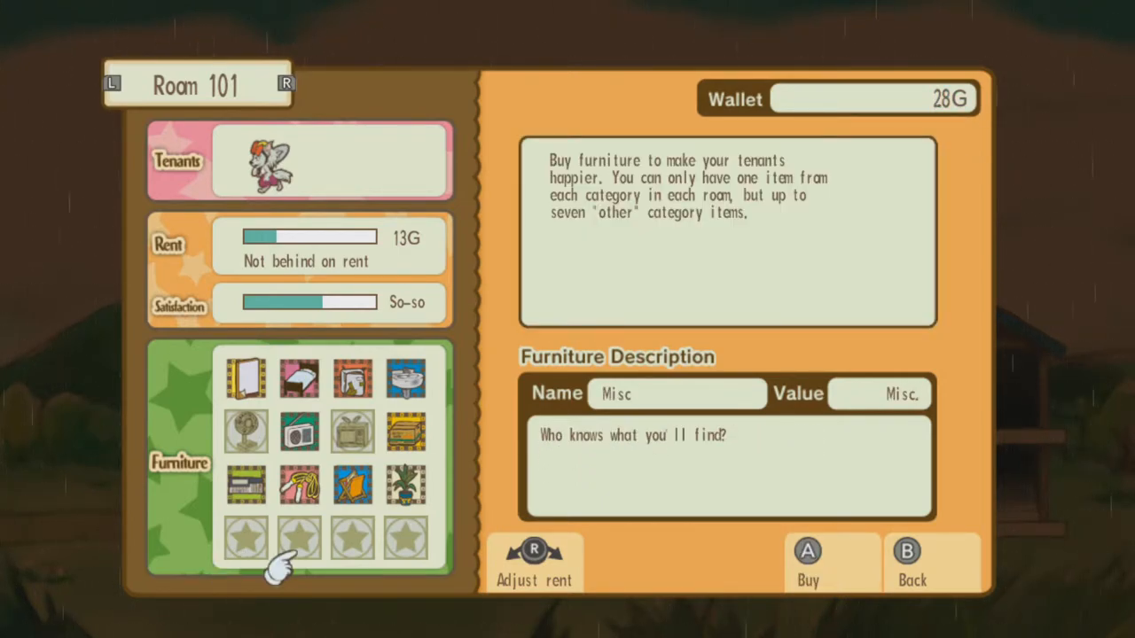
Exit the room menu back to the night-time apartment exterior view.
click(911, 563)
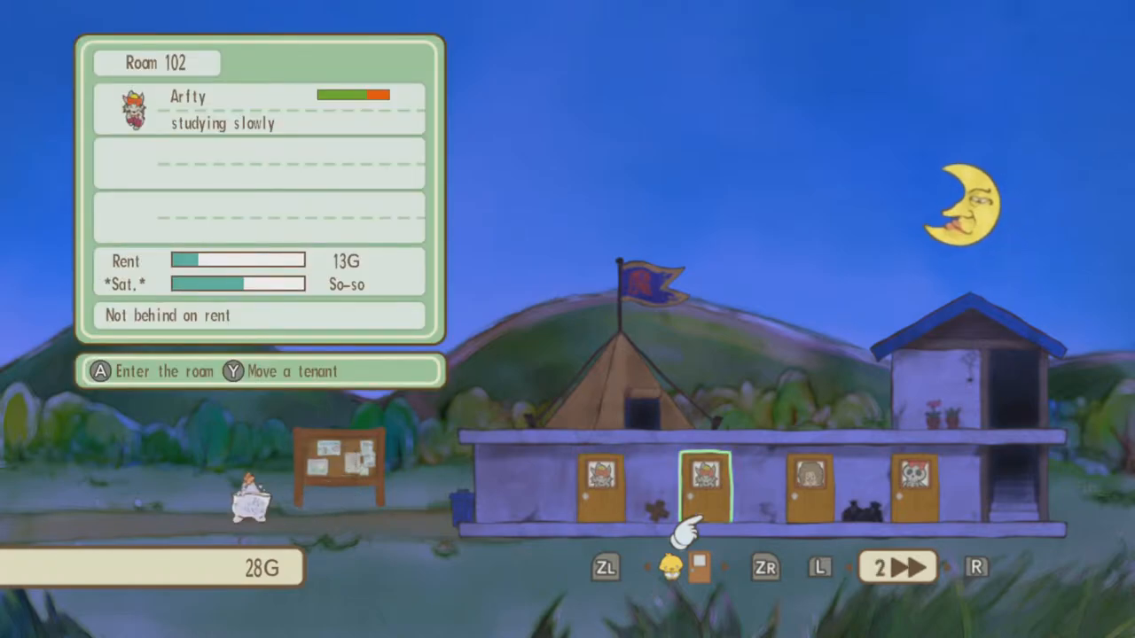
key(Left)
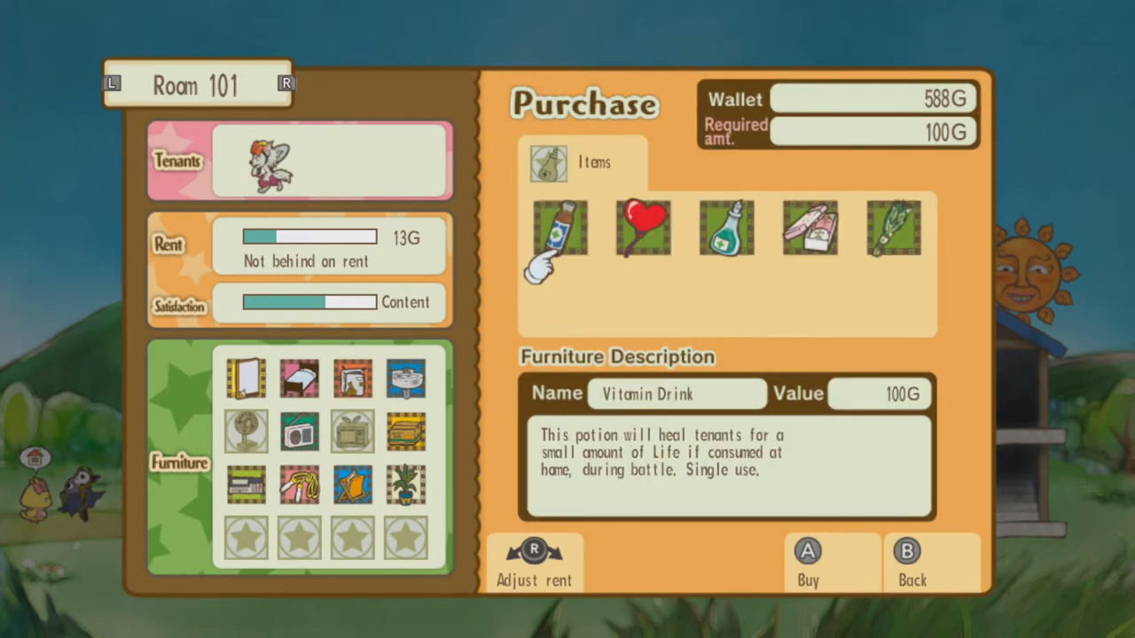
Buy a Vitamin Drink and CRT TV for Room 101, browse fridges, then a 5G Rack for Room 102.
click(904, 563)
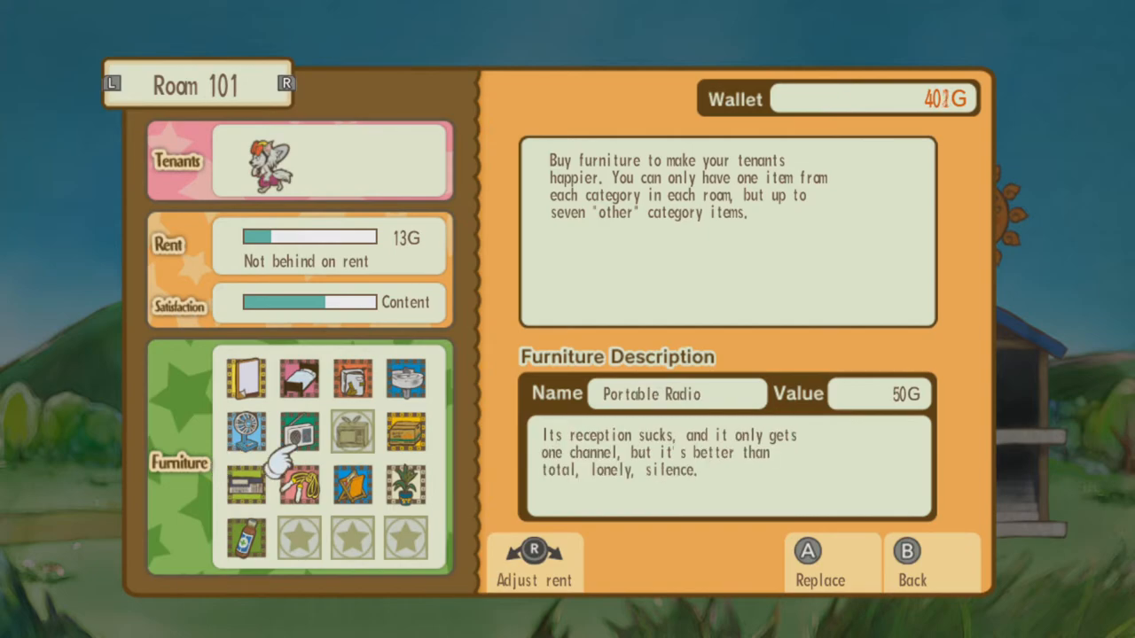
click(352, 432)
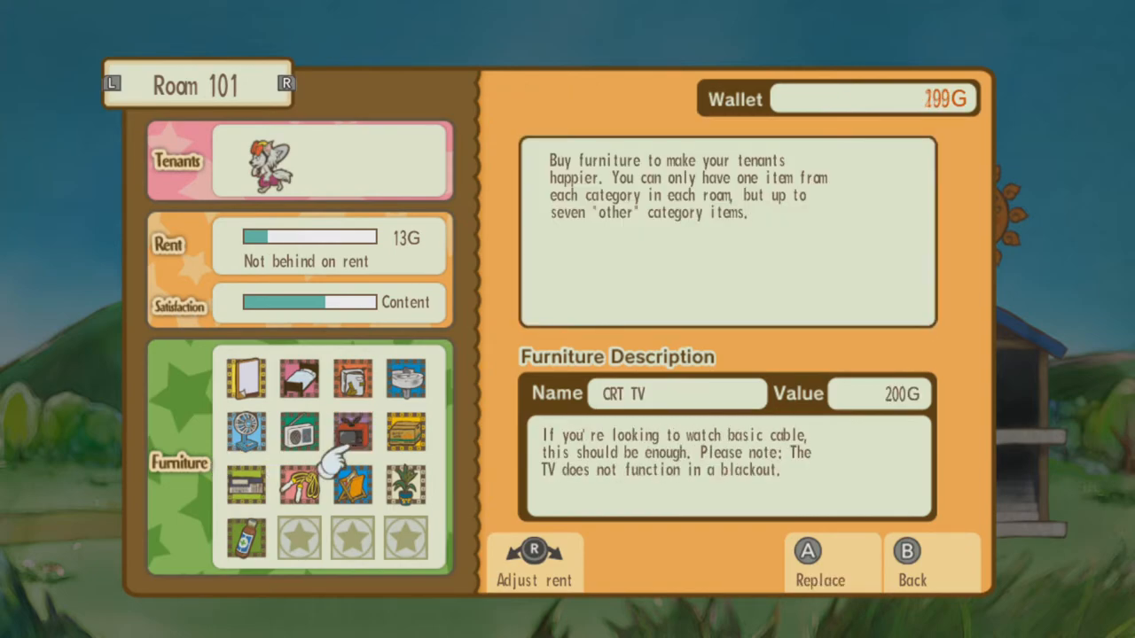
click(806, 563)
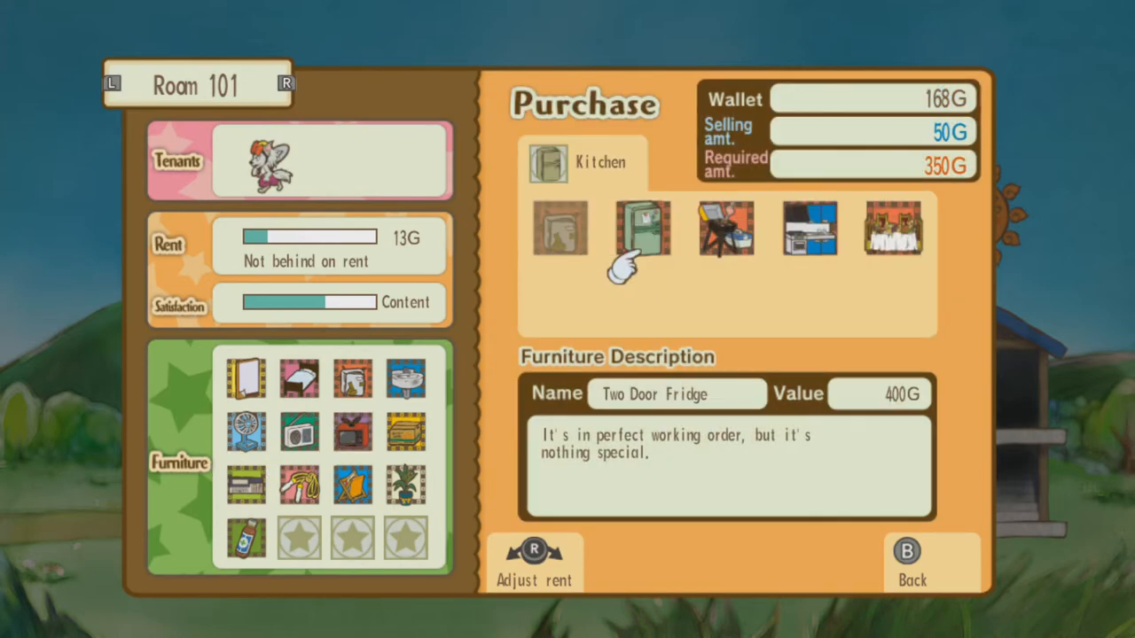
click(724, 228)
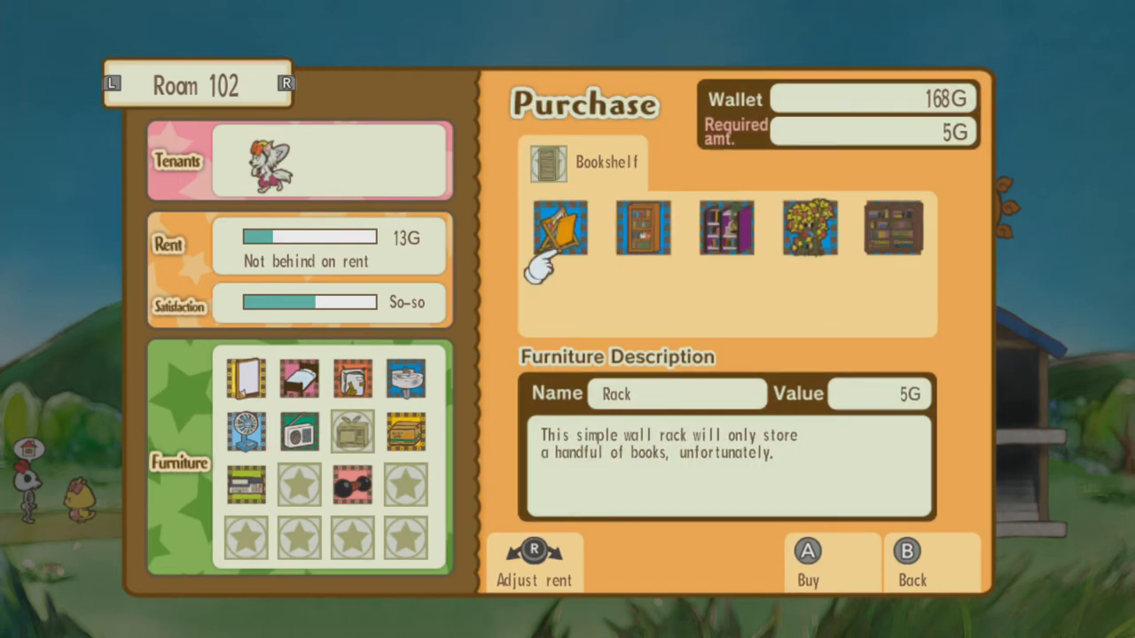
click(805, 563)
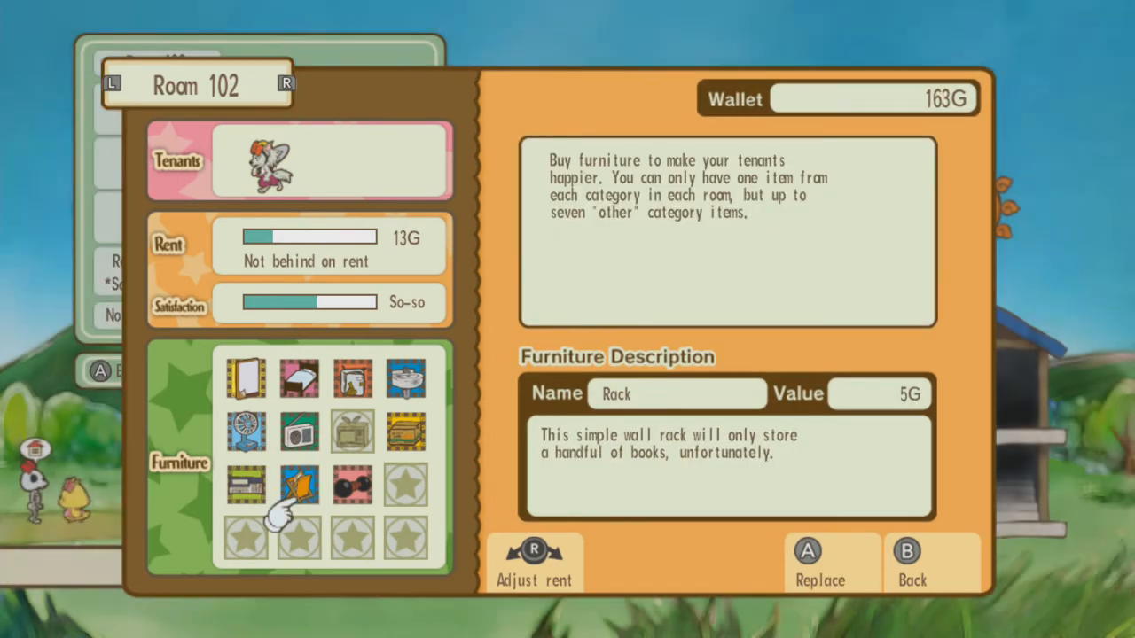